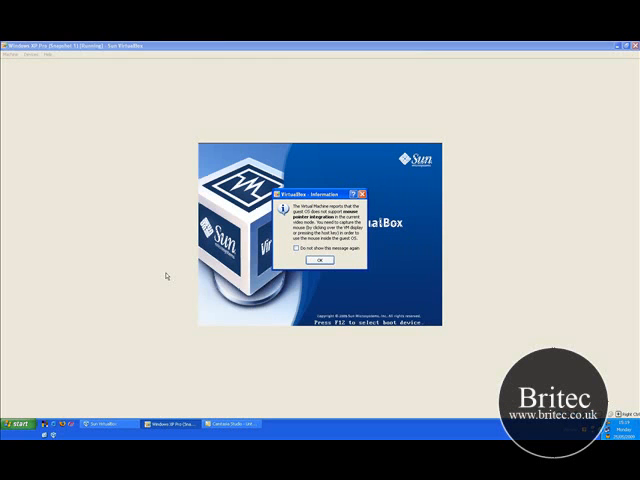
# Dismiss the VirtualBox information message so the VM boots from the XP setup disc
pyautogui.click(320, 260)
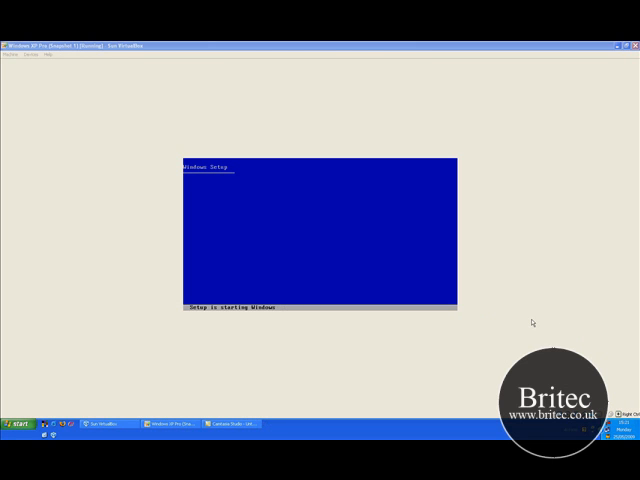
pyautogui.moveTo(298, 324)
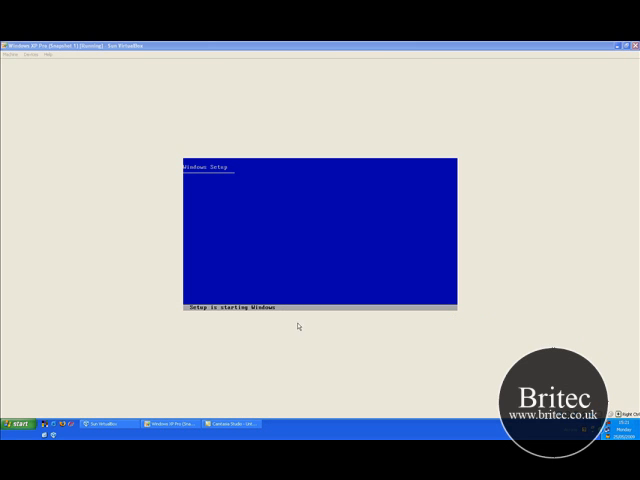
pyautogui.moveTo(292, 264)
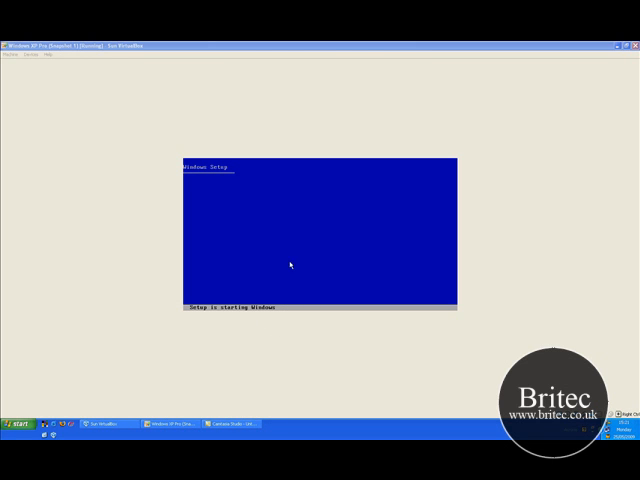
pyautogui.moveTo(276, 280)
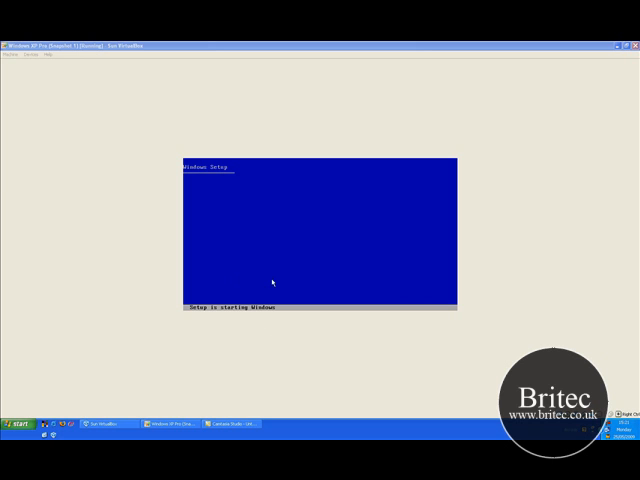
pyautogui.moveTo(308, 252)
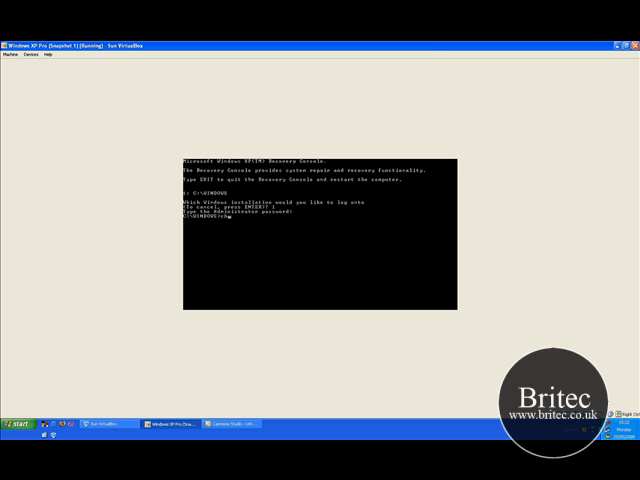
# Run chkdsk /r on the Windows drive from the C:\WINDOWS> Recovery Console prompt
pyautogui.write('chkdsk /r')
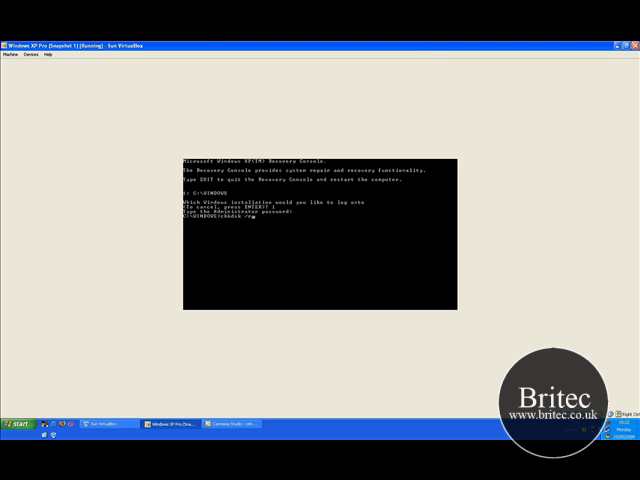
pyautogui.press('Return')
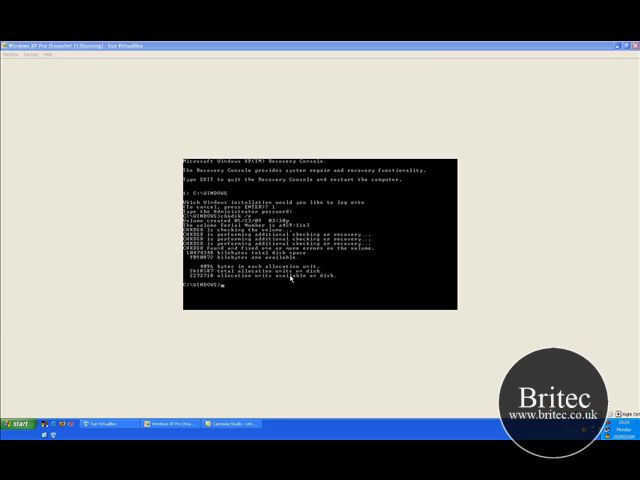
pyautogui.moveTo(336, 292)
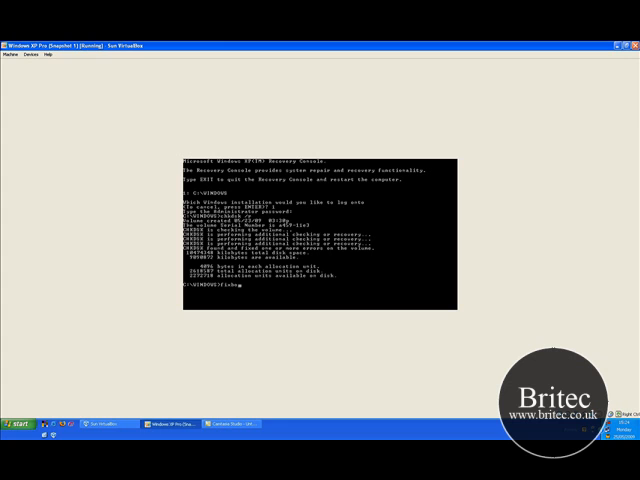
# Enter fixboot to reach the prompt for writing a new boot sector to partition C:
pyautogui.write('fixboot')
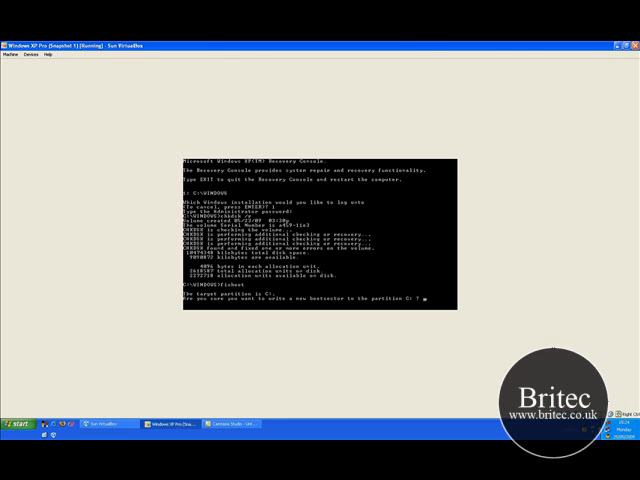